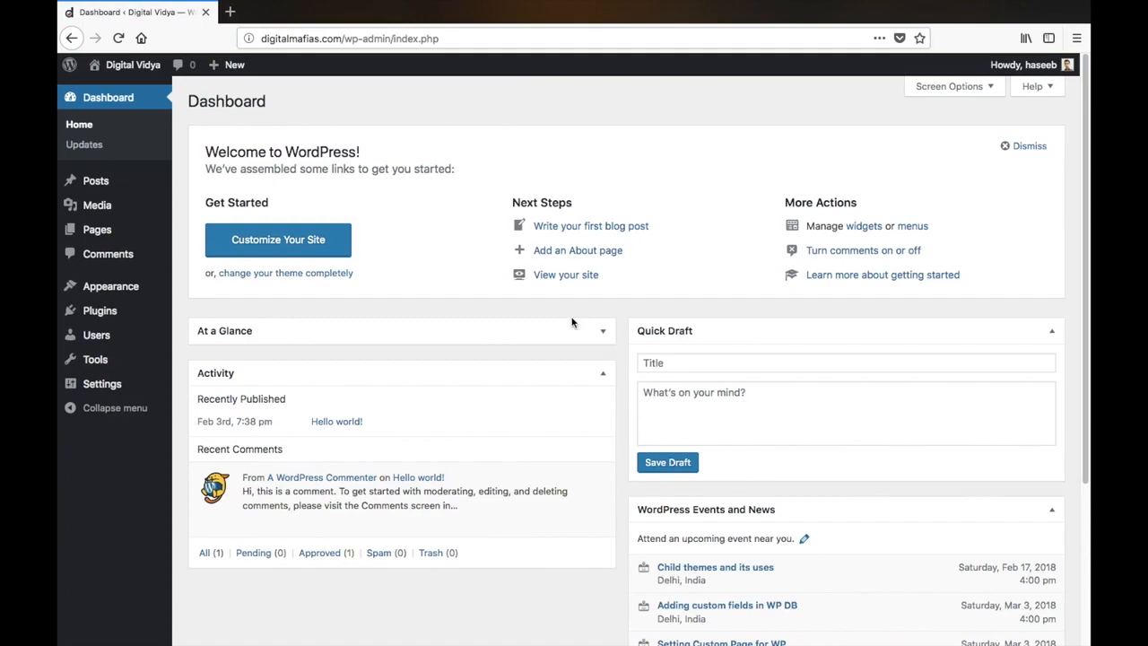
mouse_move(575, 323)
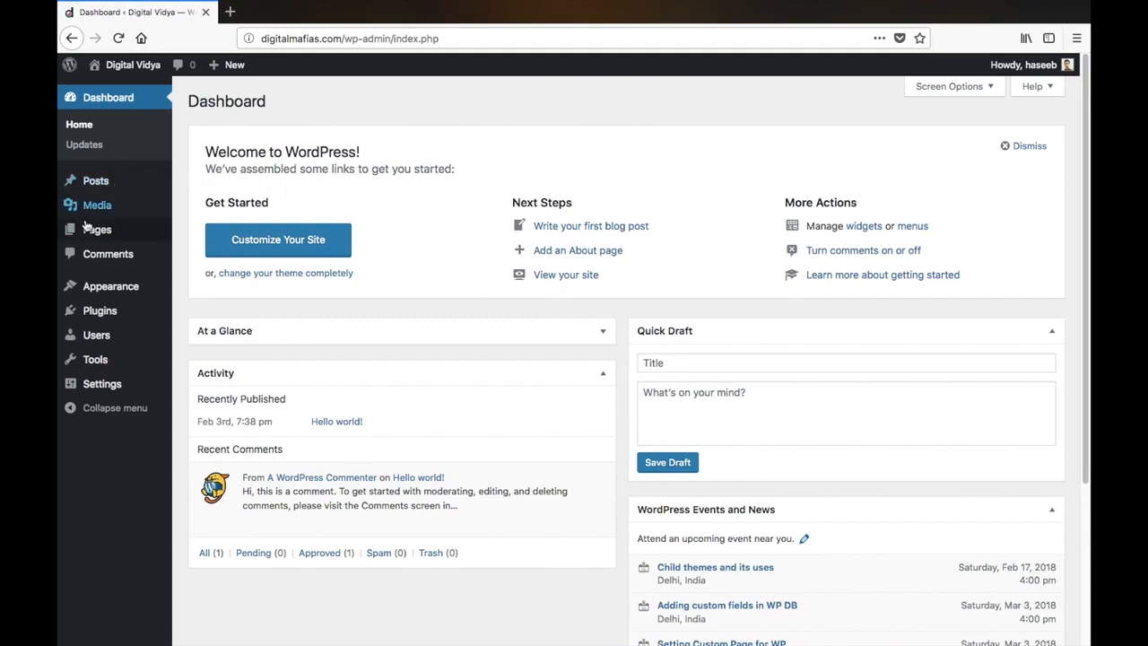
mouse_move(95, 229)
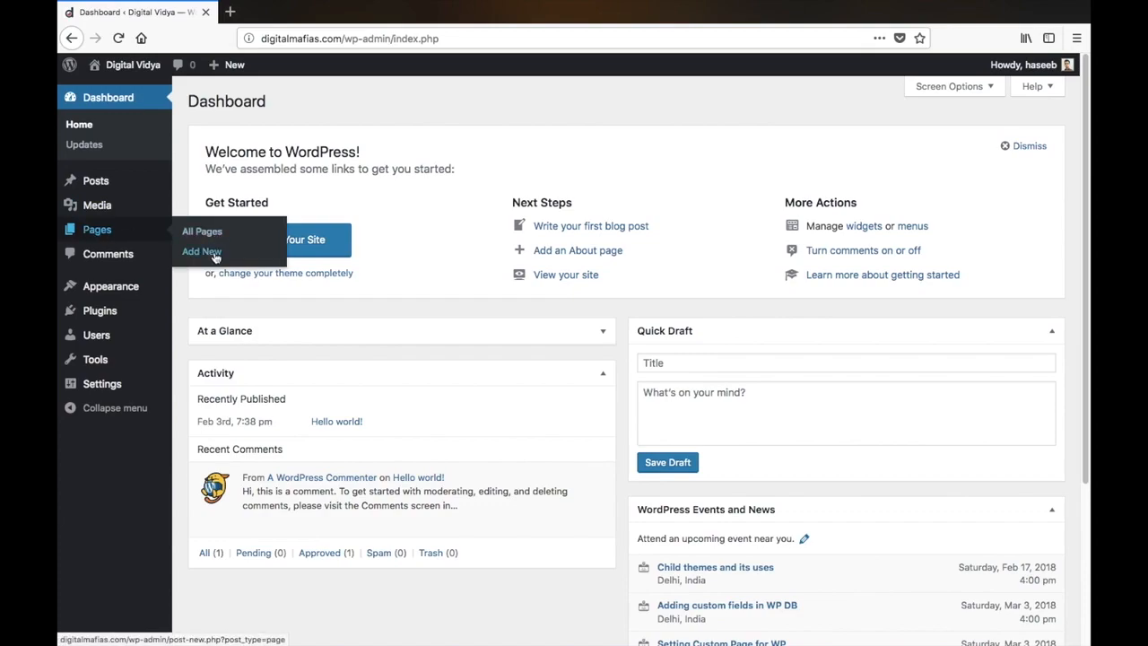
Step: Publish a new page titled 'About' with repeated 'Content Page' demo text as its body
left_click(201, 251)
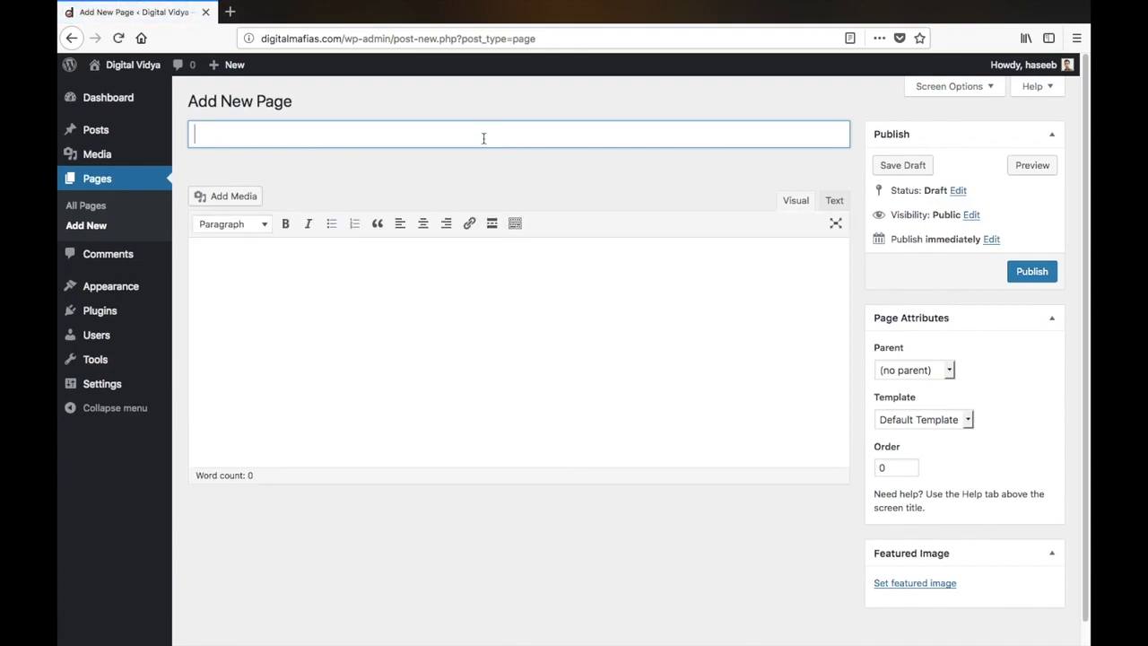
type("Abou")
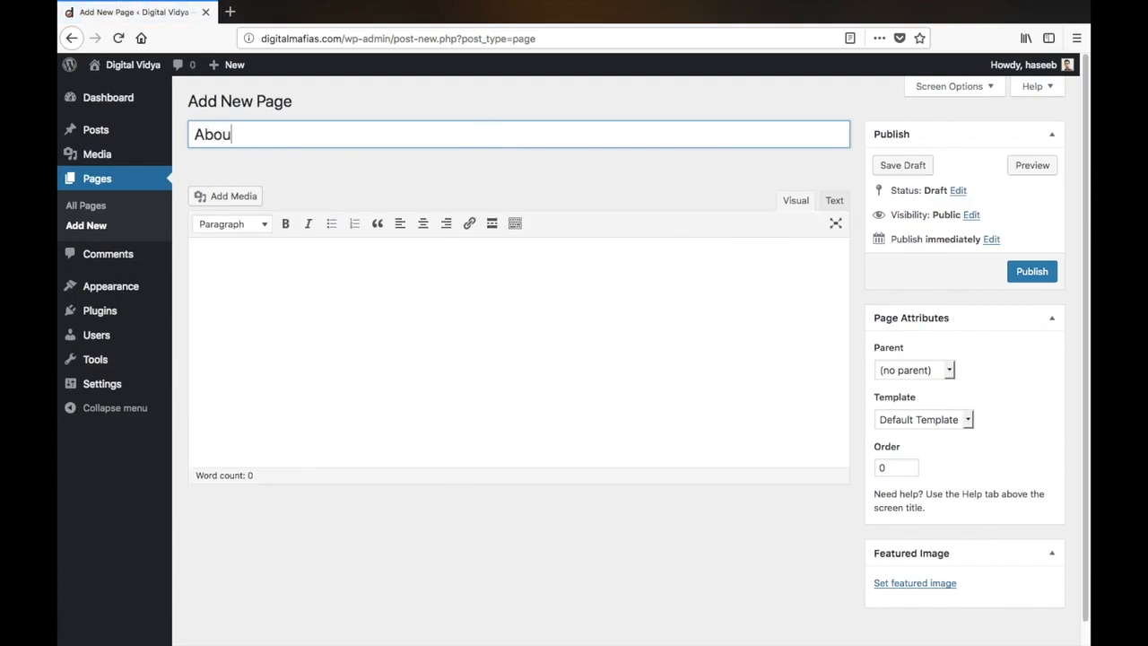
type("t")
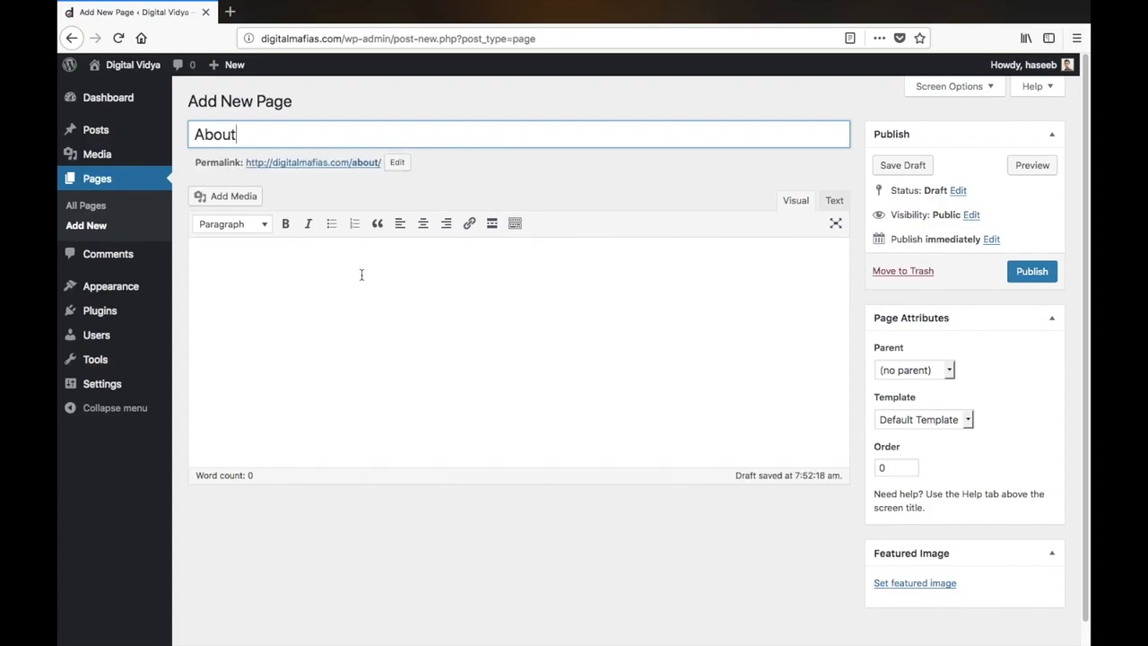
left_click(361, 264)
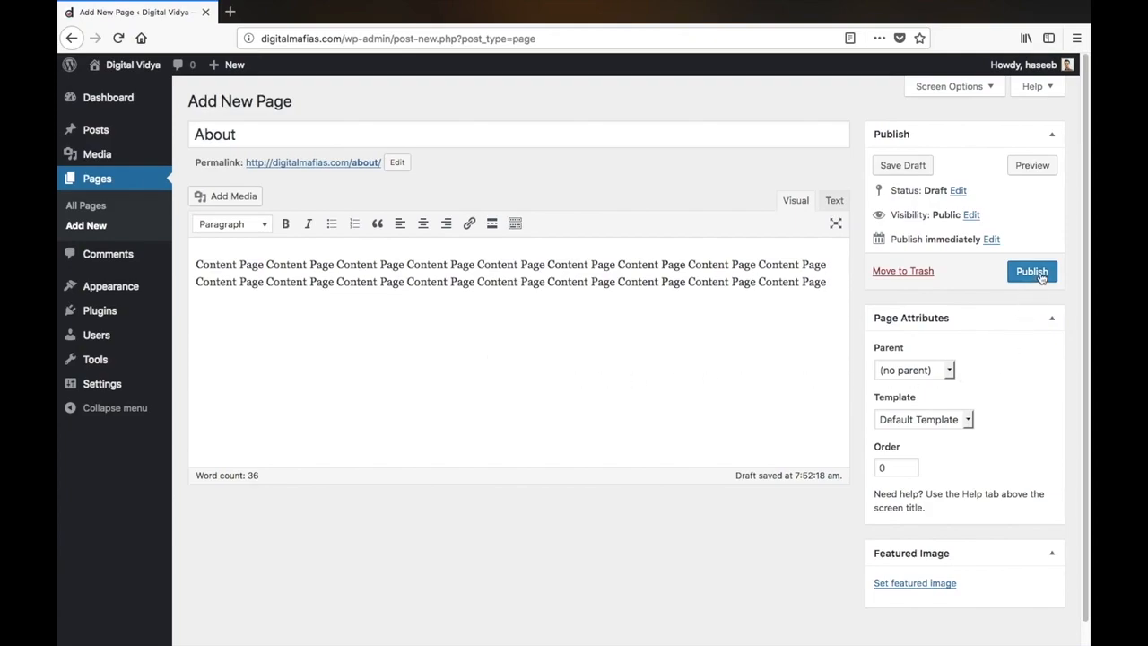
left_click(1031, 271)
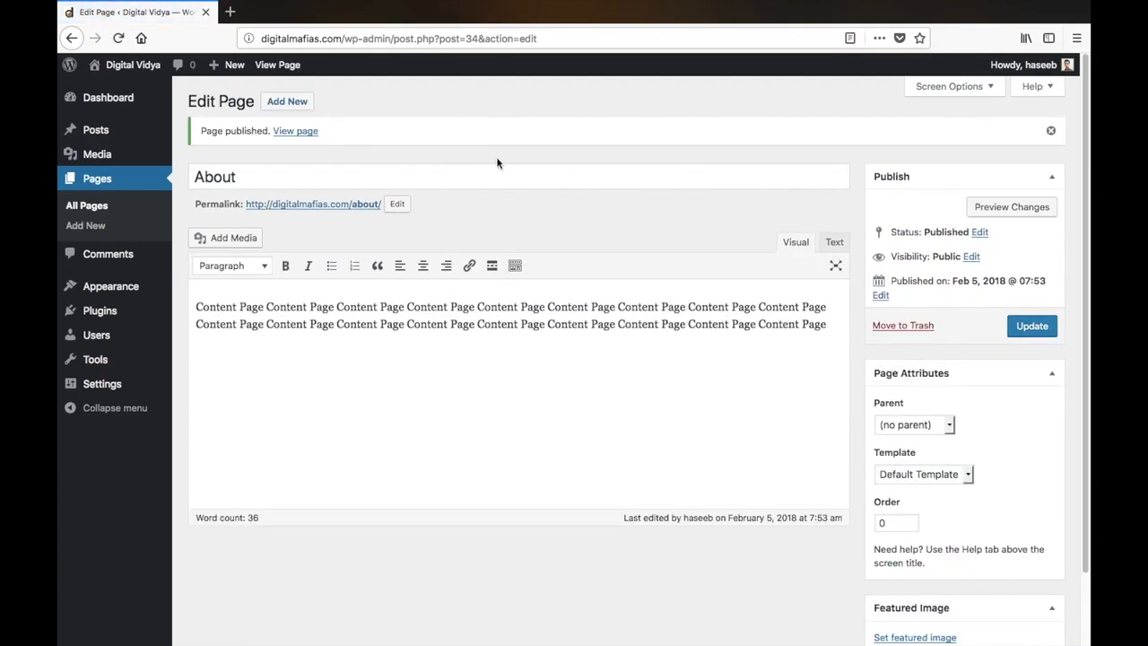
mouse_move(277, 64)
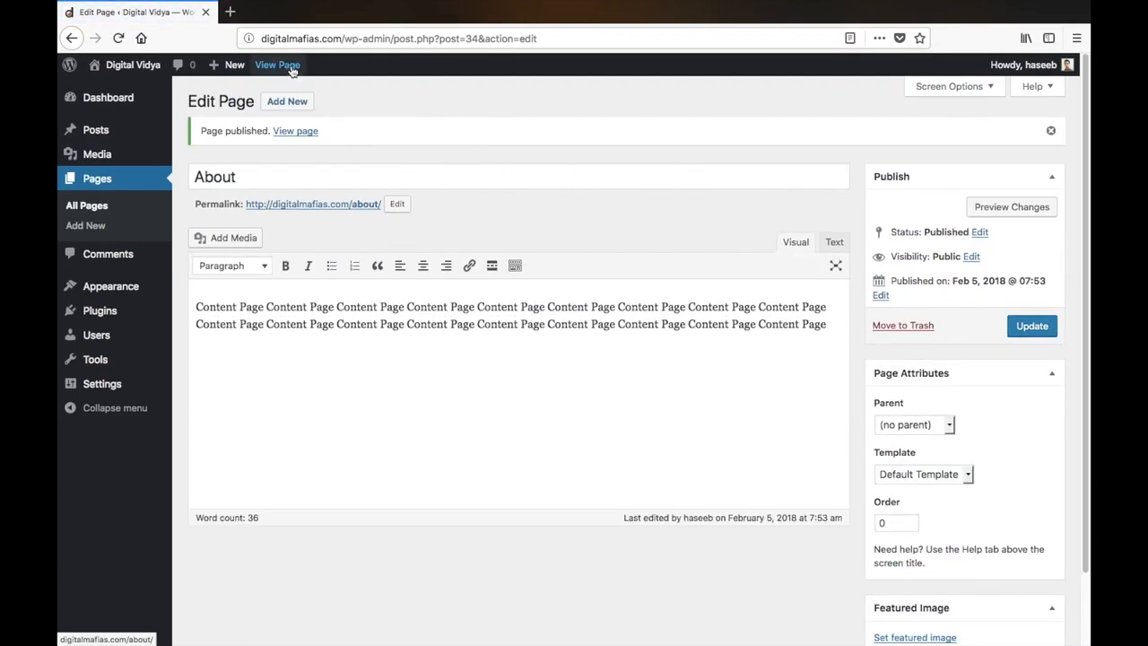
Step: View the published About page live in its new browser tab
left_click(277, 64)
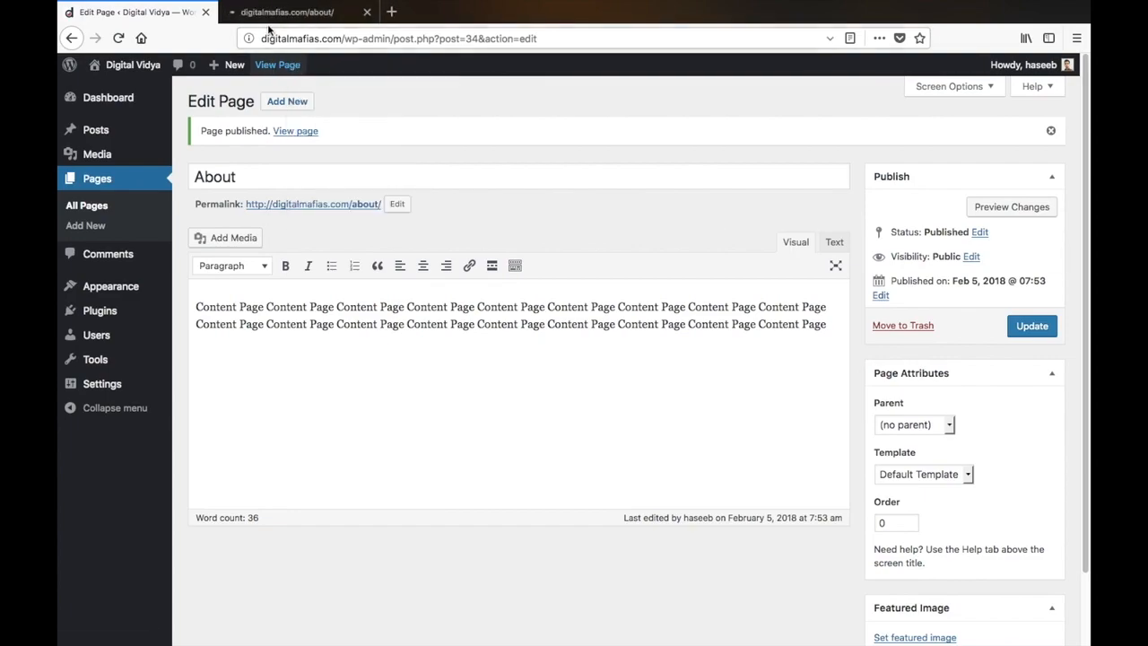
left_click(296, 12)
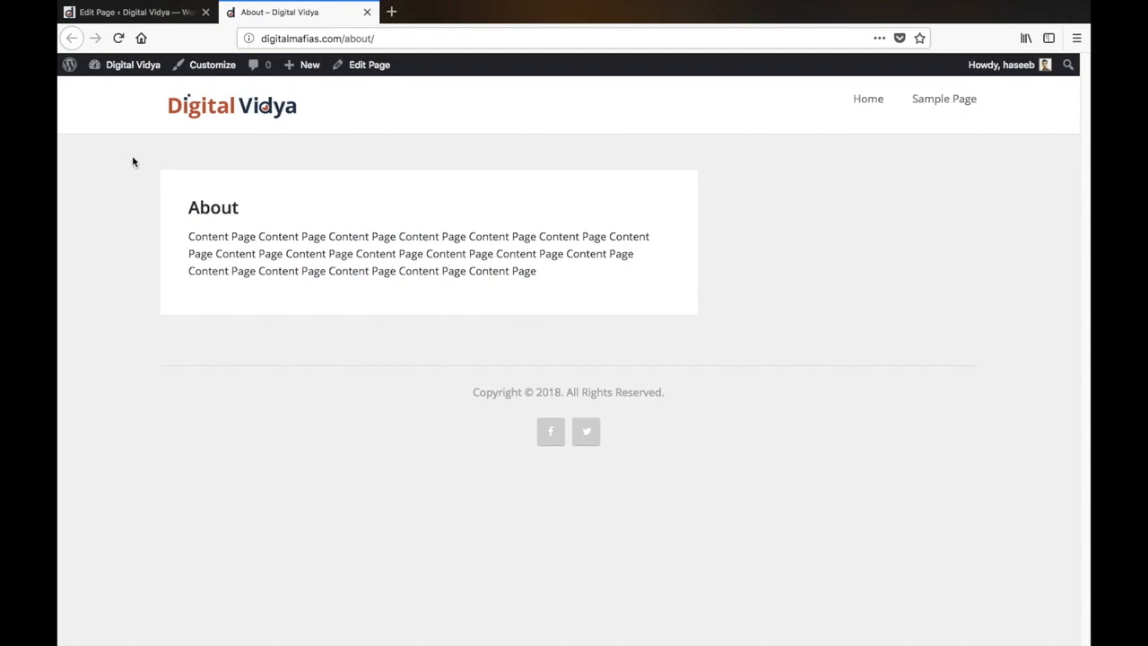
mouse_move(686, 300)
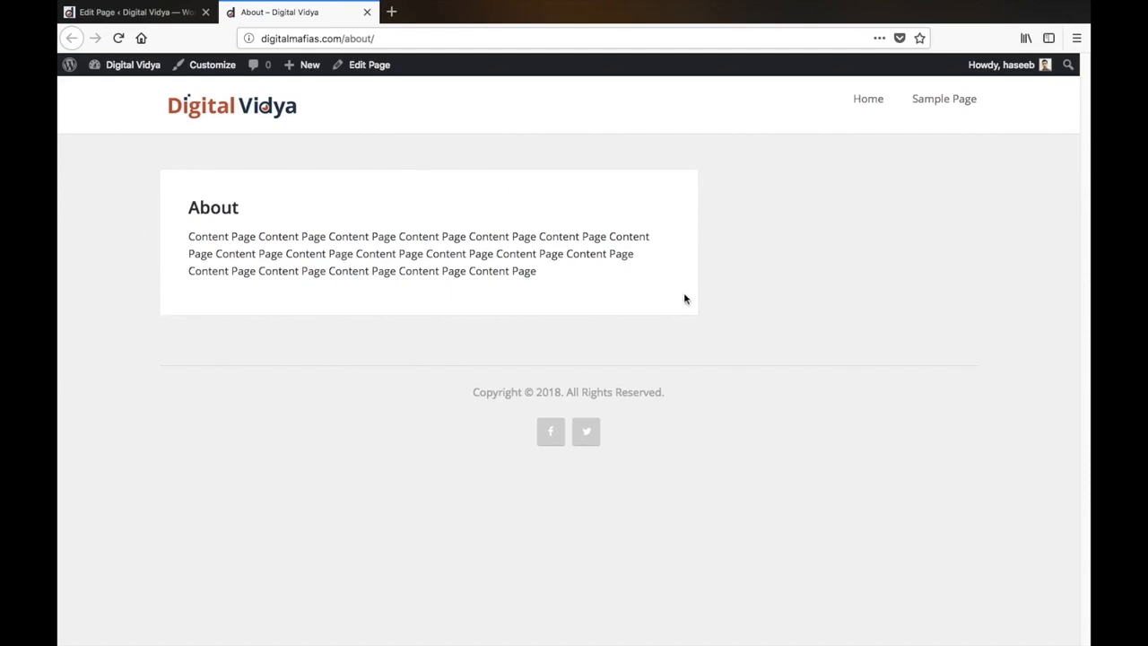
mouse_move(701, 292)
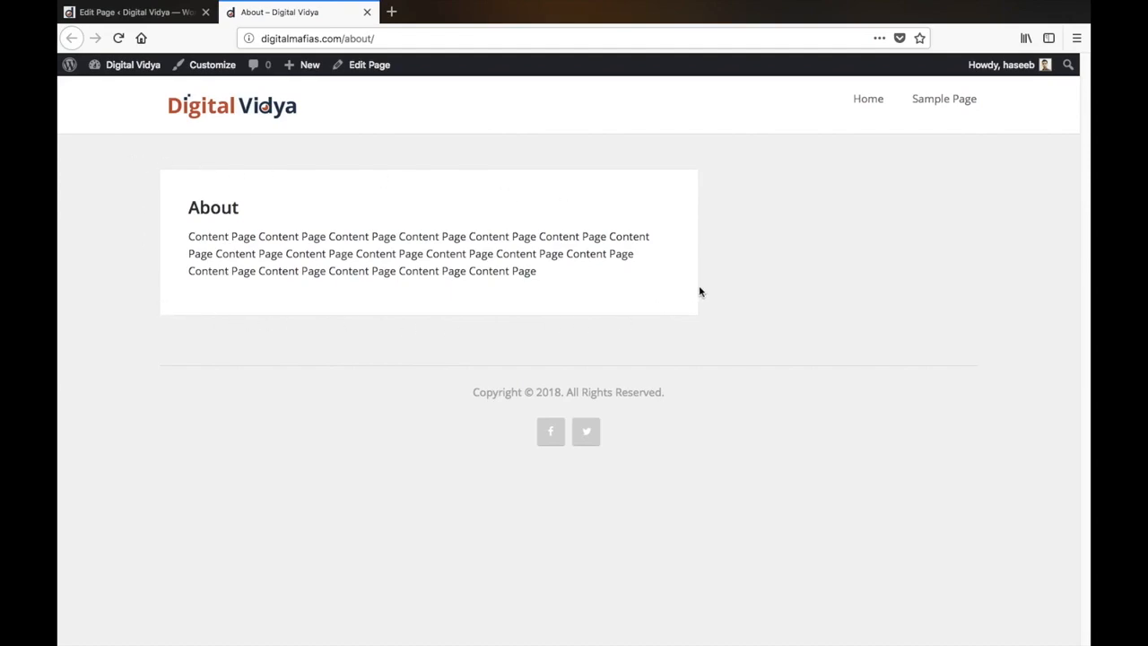
mouse_move(681, 284)
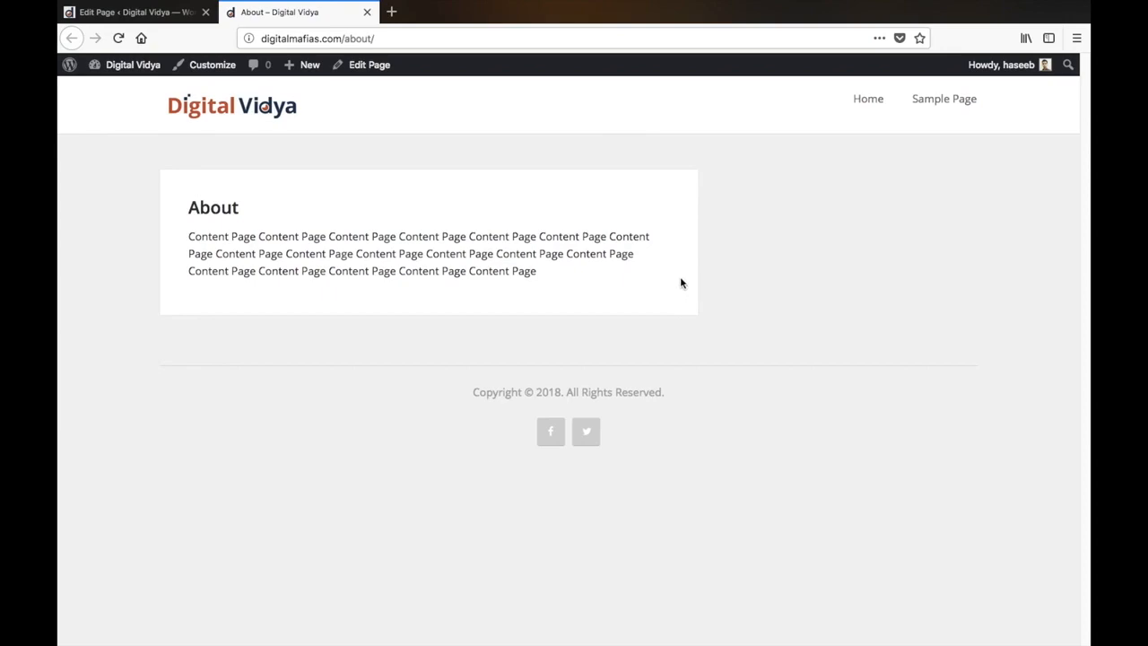
mouse_move(166, 173)
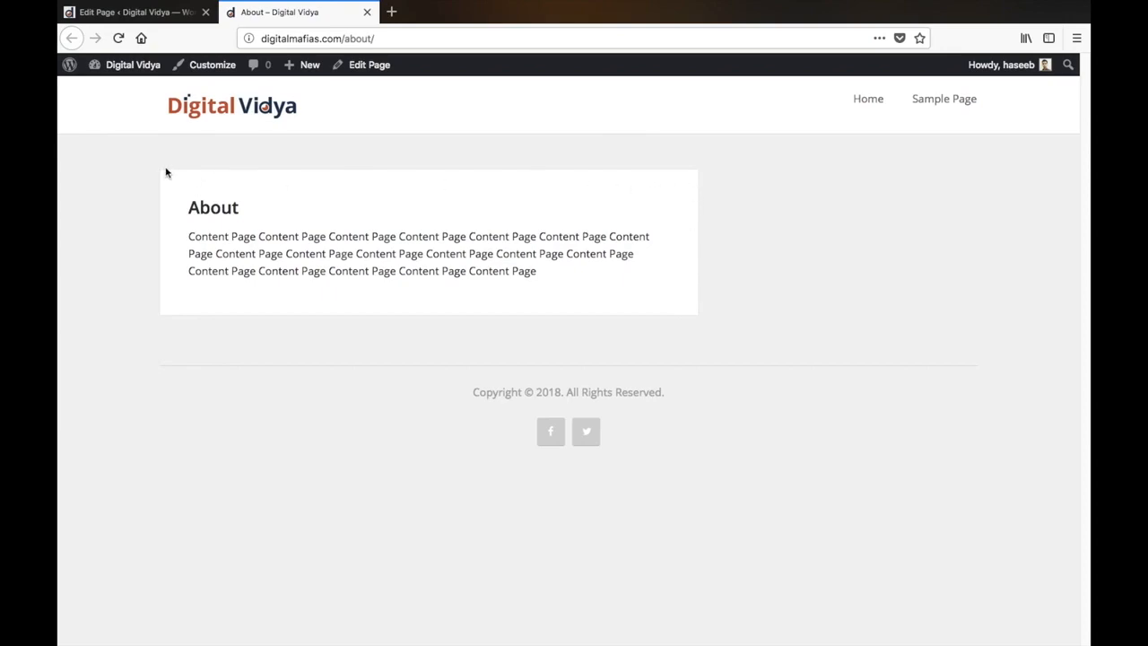
mouse_move(339, 333)
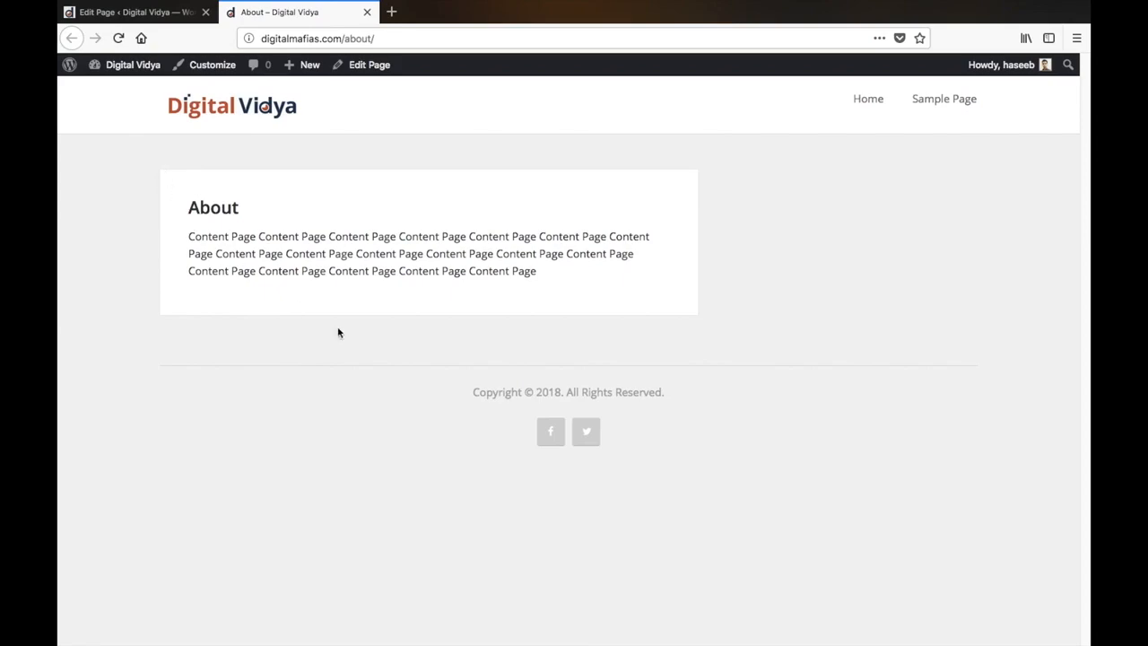
mouse_move(975, 347)
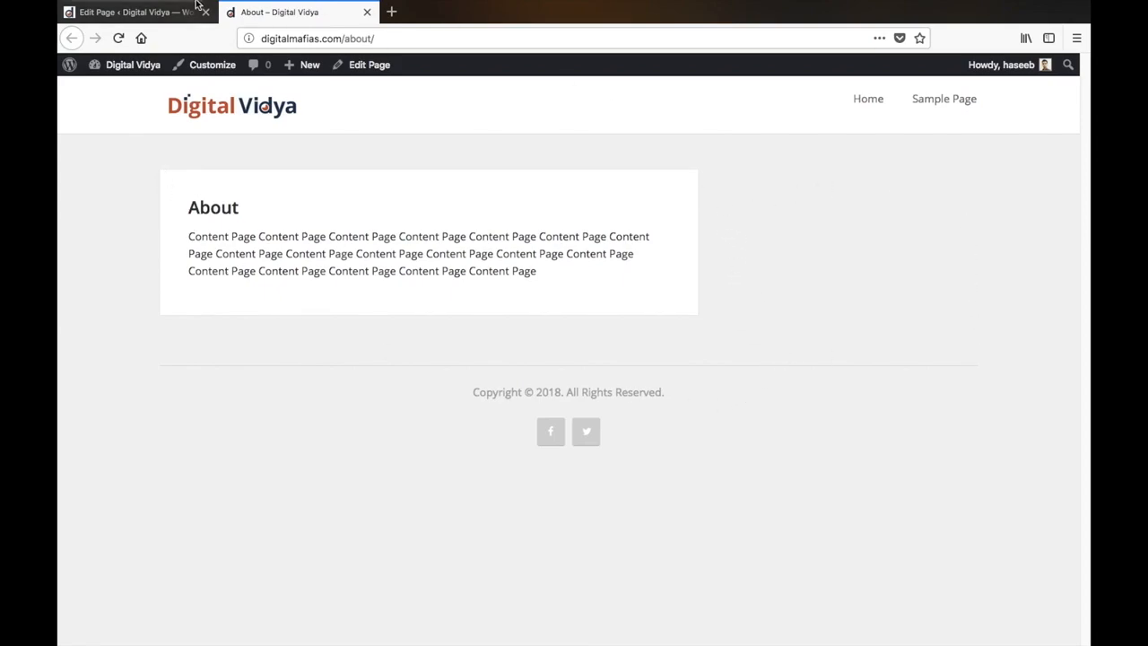
mouse_move(876, 316)
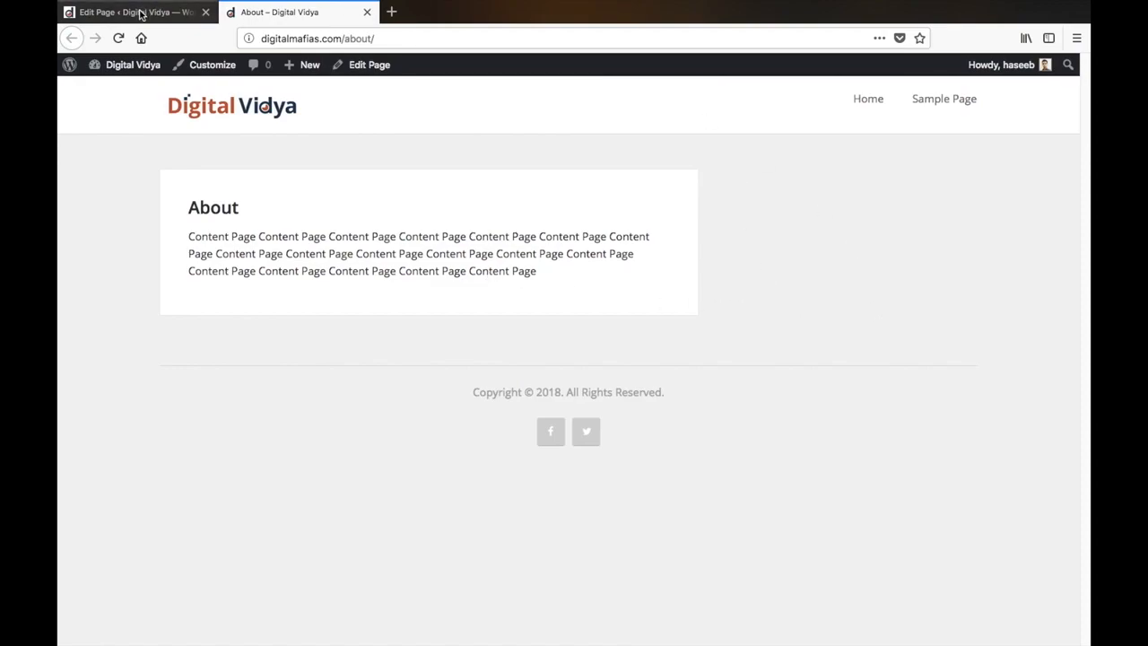
Step: Return from the live About page to its editor tab
left_click(135, 12)
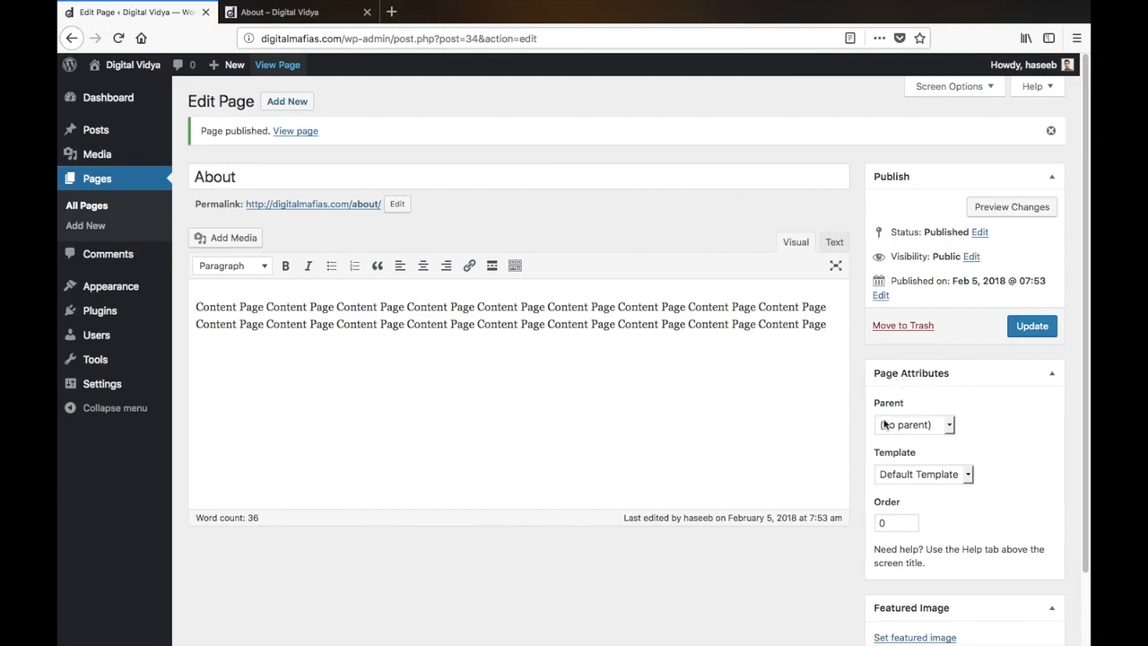
Step: Apply the Full Width template to the About page, update it, and view it live
left_click(923, 474)
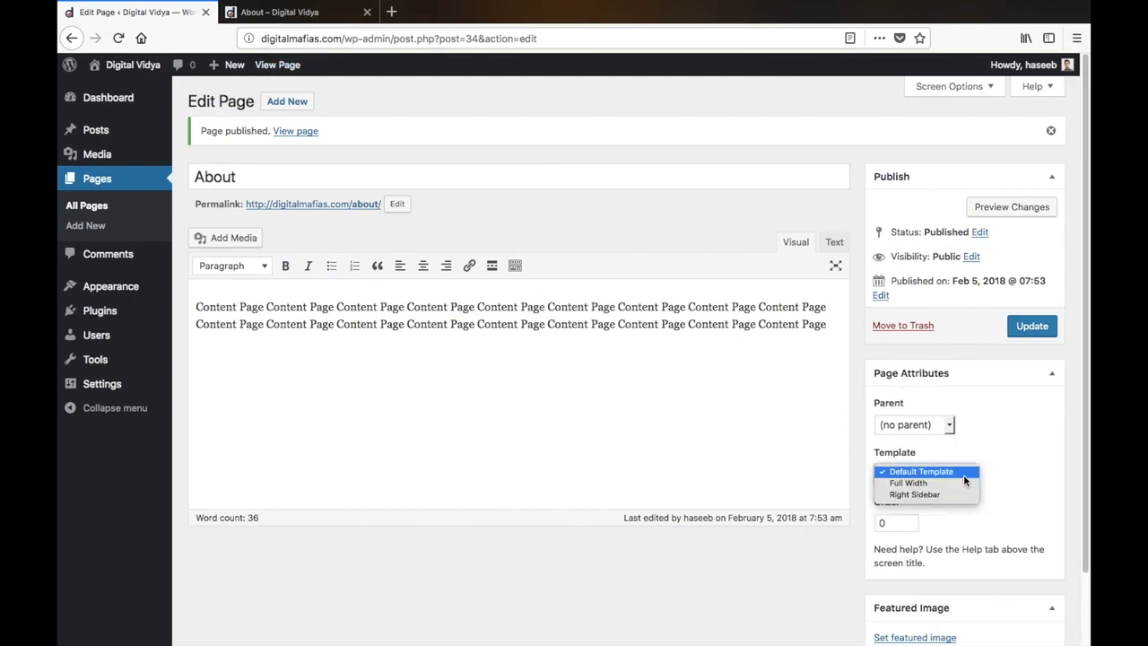
left_click(921, 471)
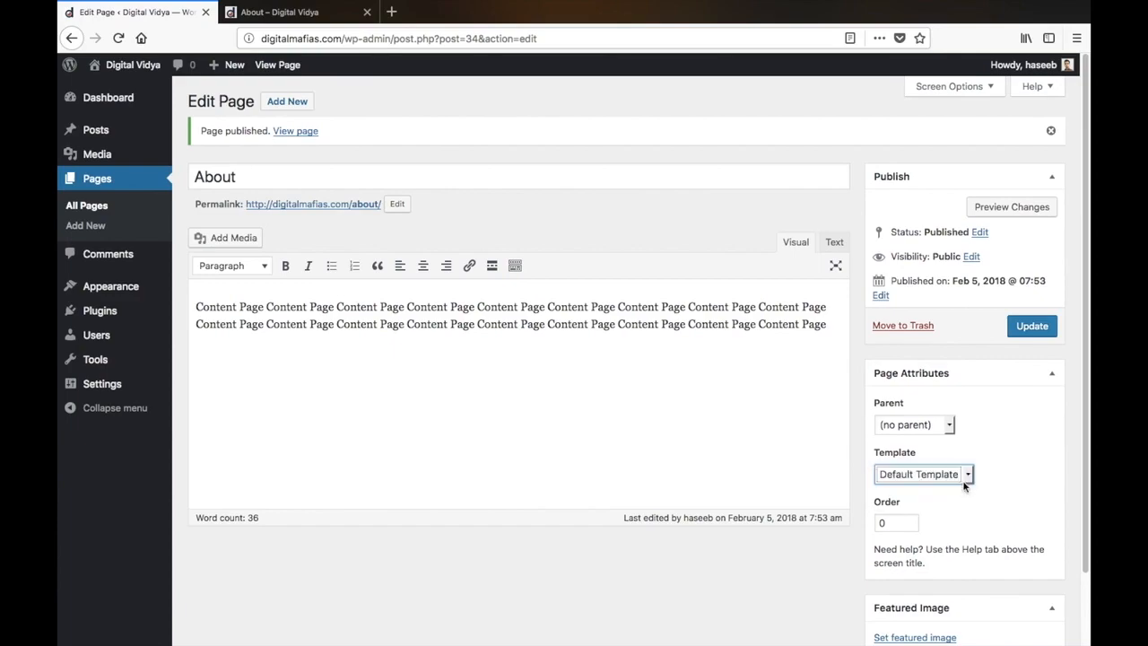
left_click(923, 474)
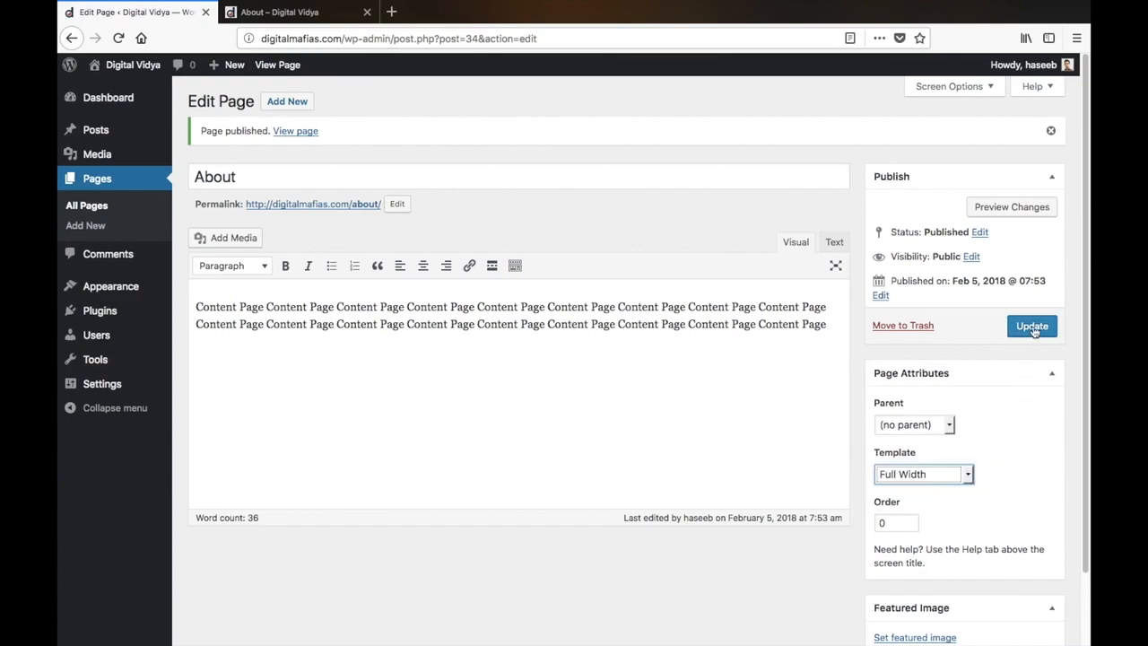
left_click(1031, 325)
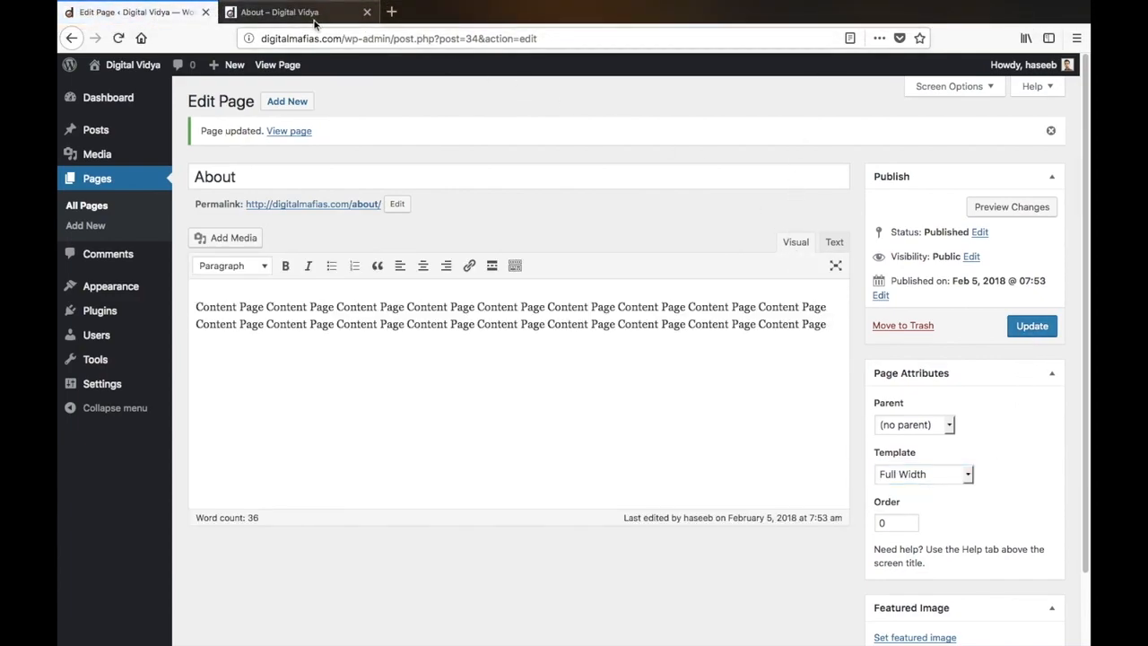
left_click(297, 11)
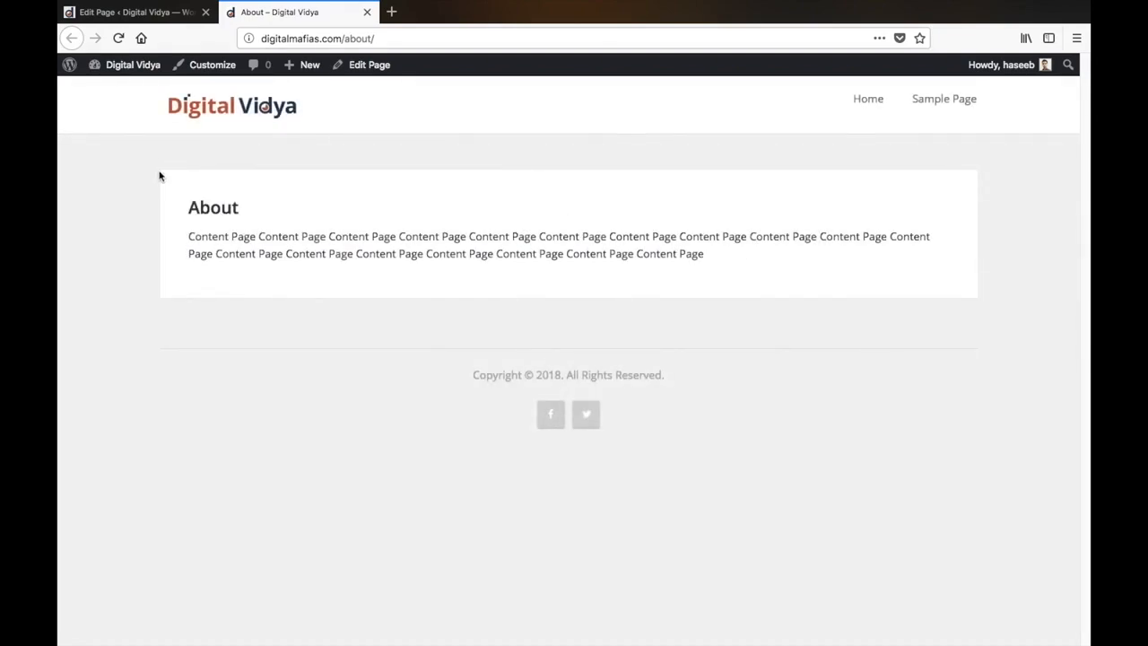
mouse_move(967, 279)
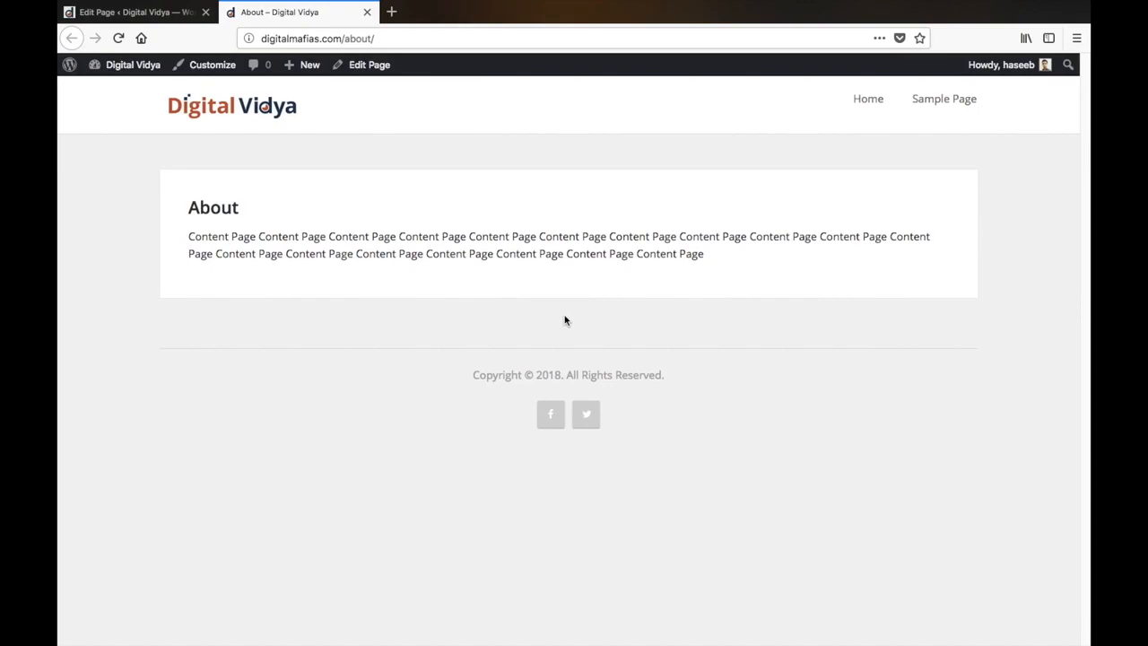
mouse_move(838, 186)
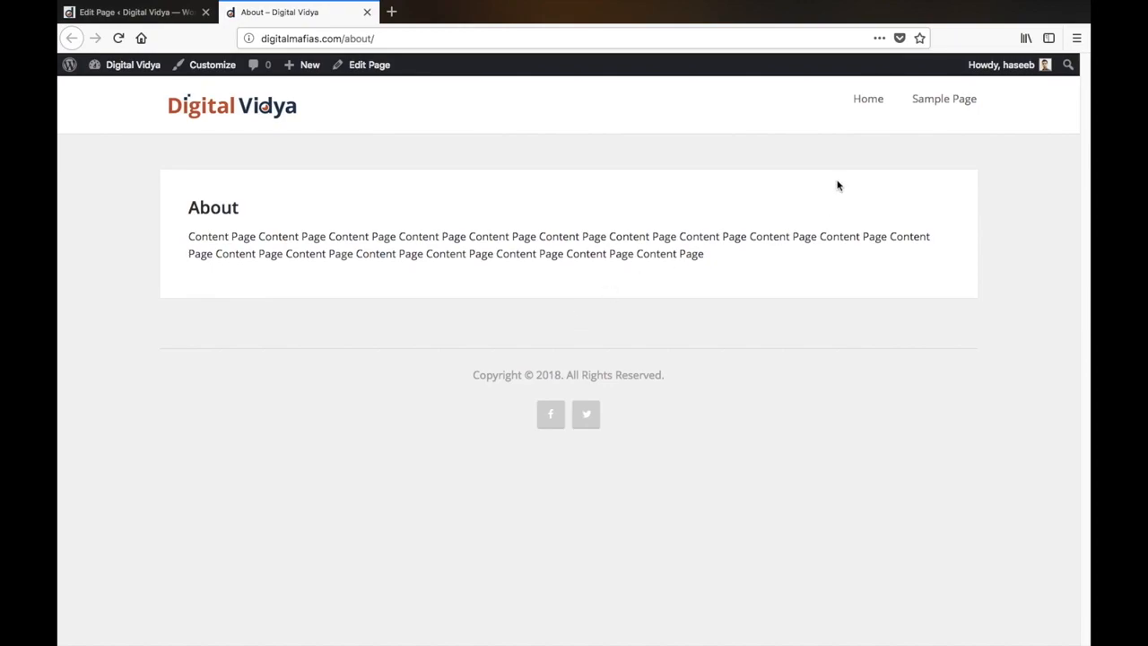
mouse_move(863, 91)
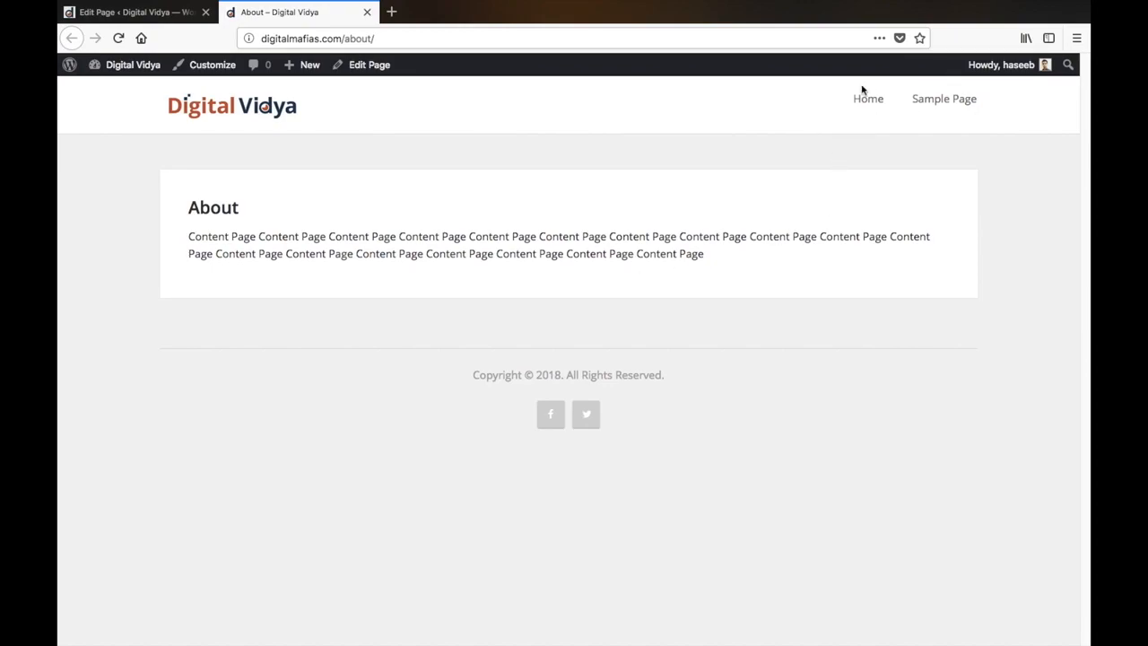
mouse_move(543, 205)
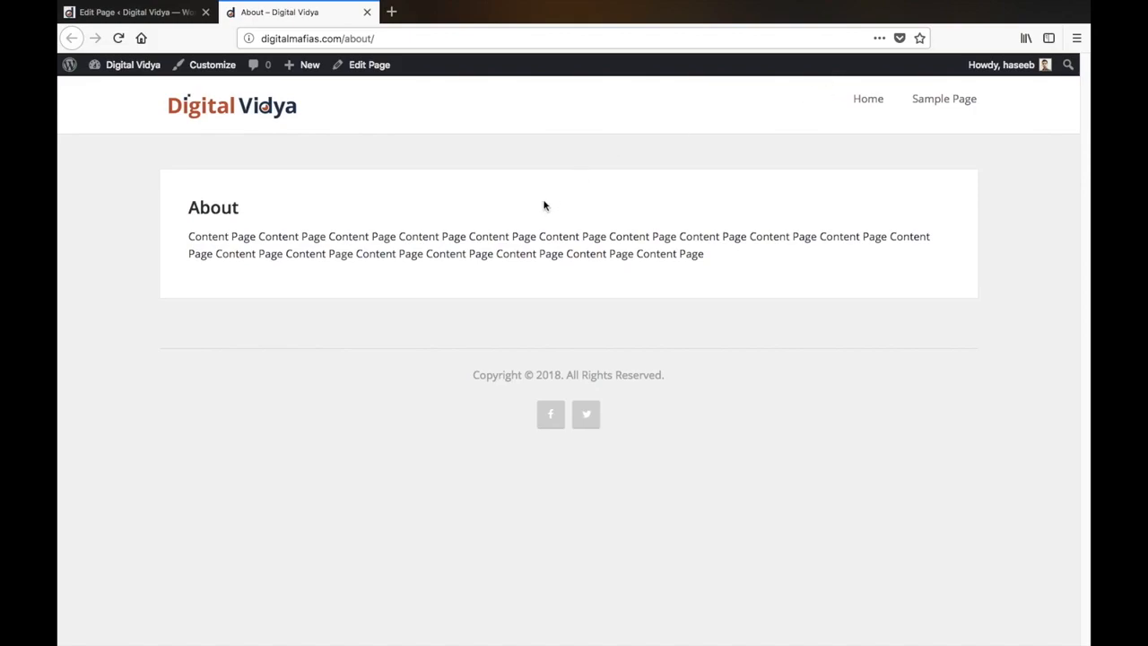
mouse_move(746, 121)
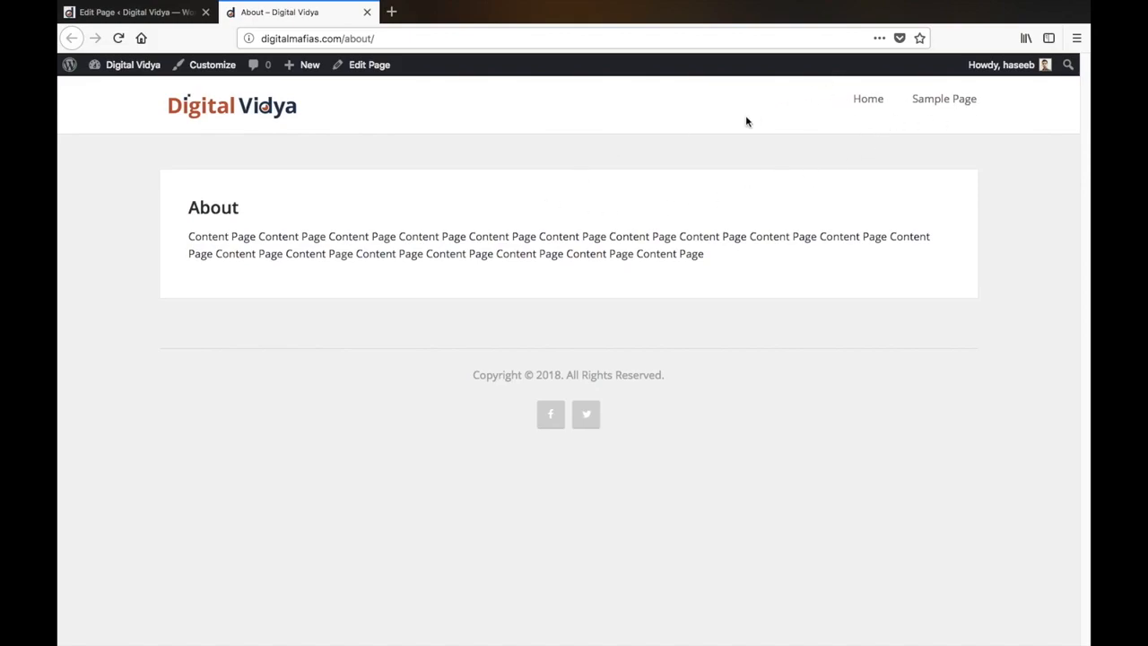
Step: Return from the live full-width About page to its editor tab
left_click(135, 11)
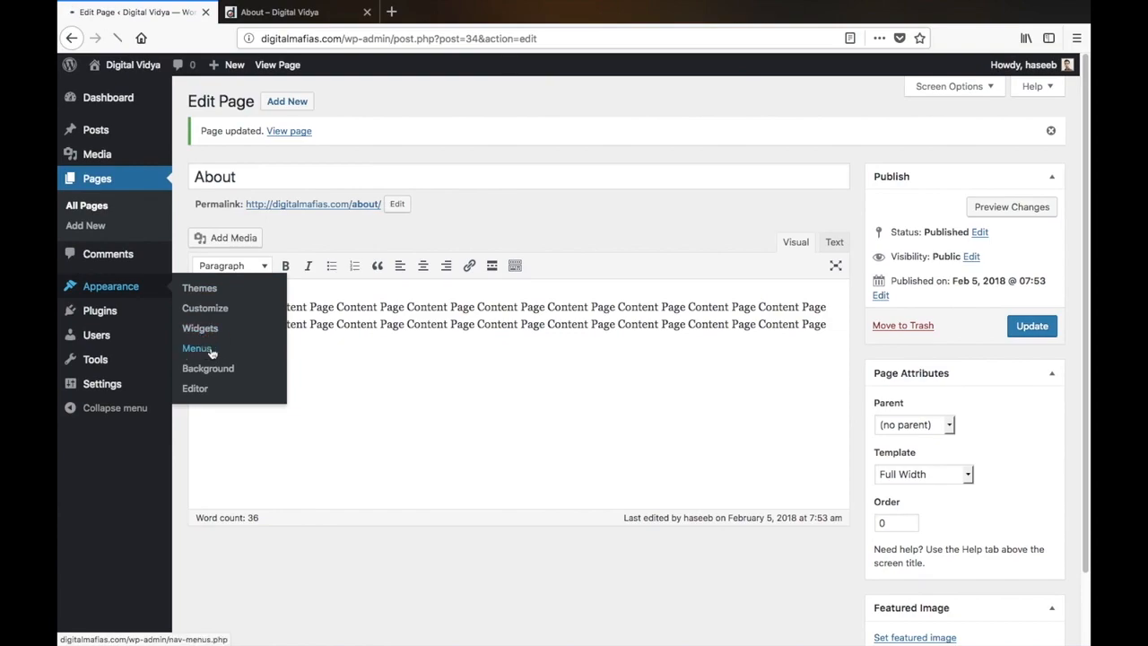
Step: Open Appearance > Menus to show the primary menu with Home and Sample Page
left_click(197, 348)
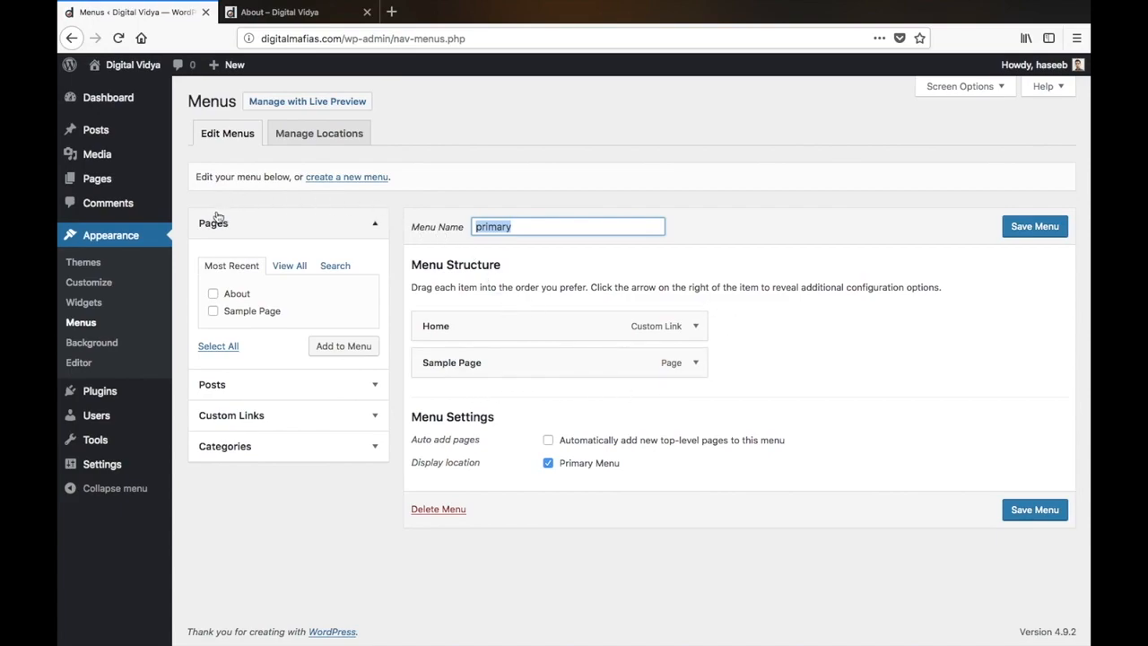
Step: Add the About page to the primary menu and save the menu
left_click(289, 266)
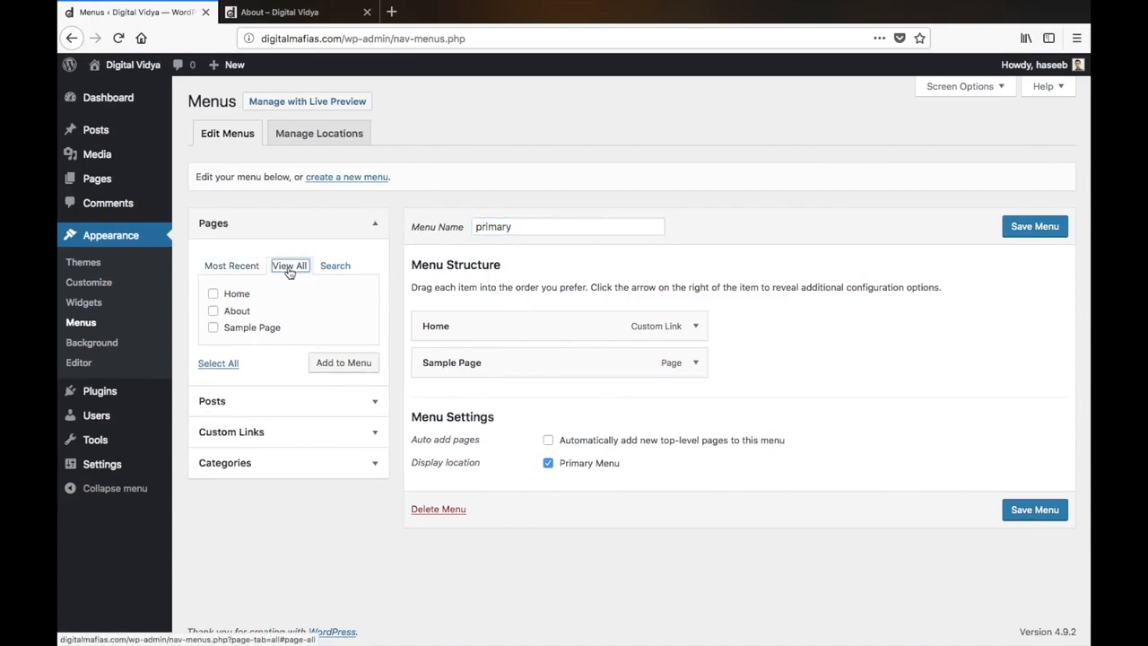
left_click(213, 311)
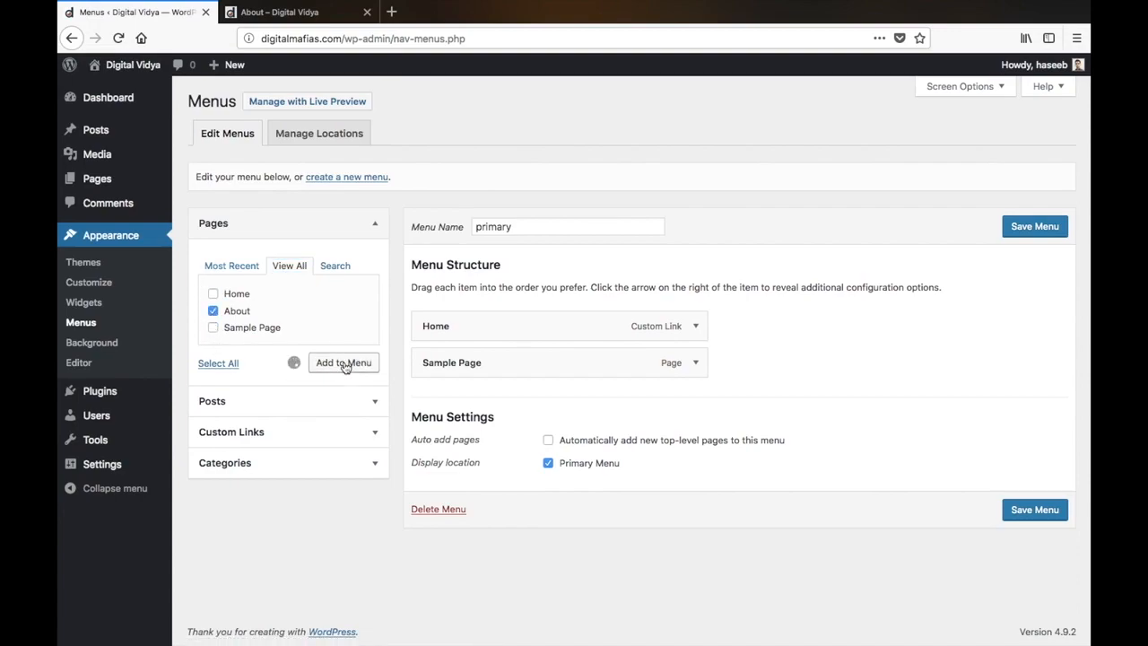
left_click(342, 362)
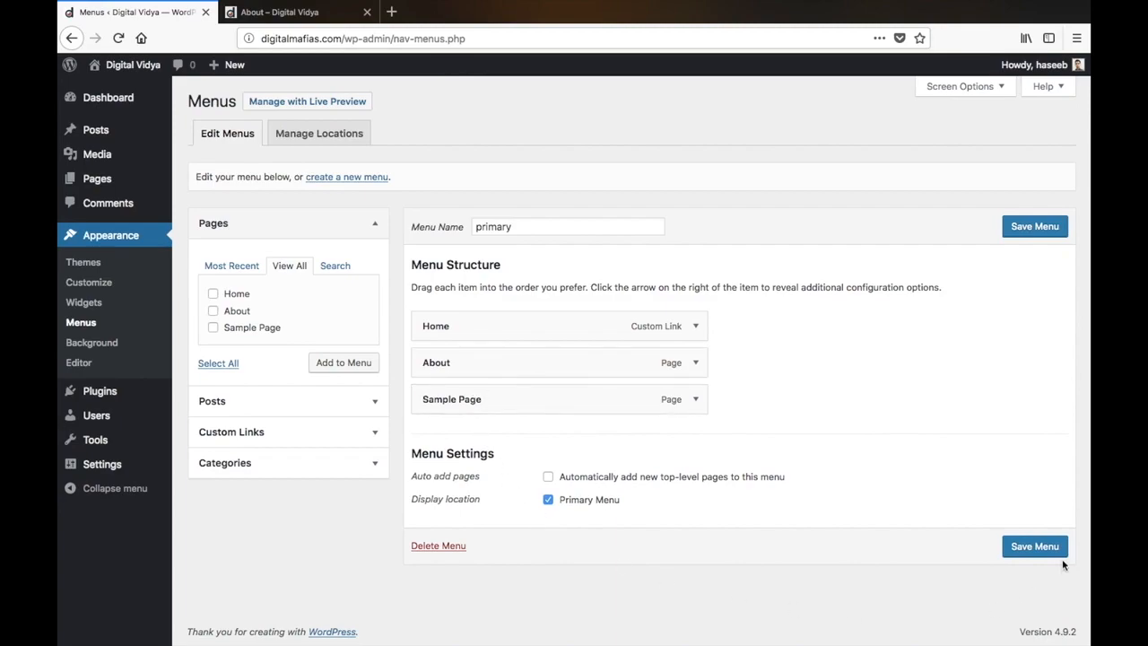
left_click(1034, 546)
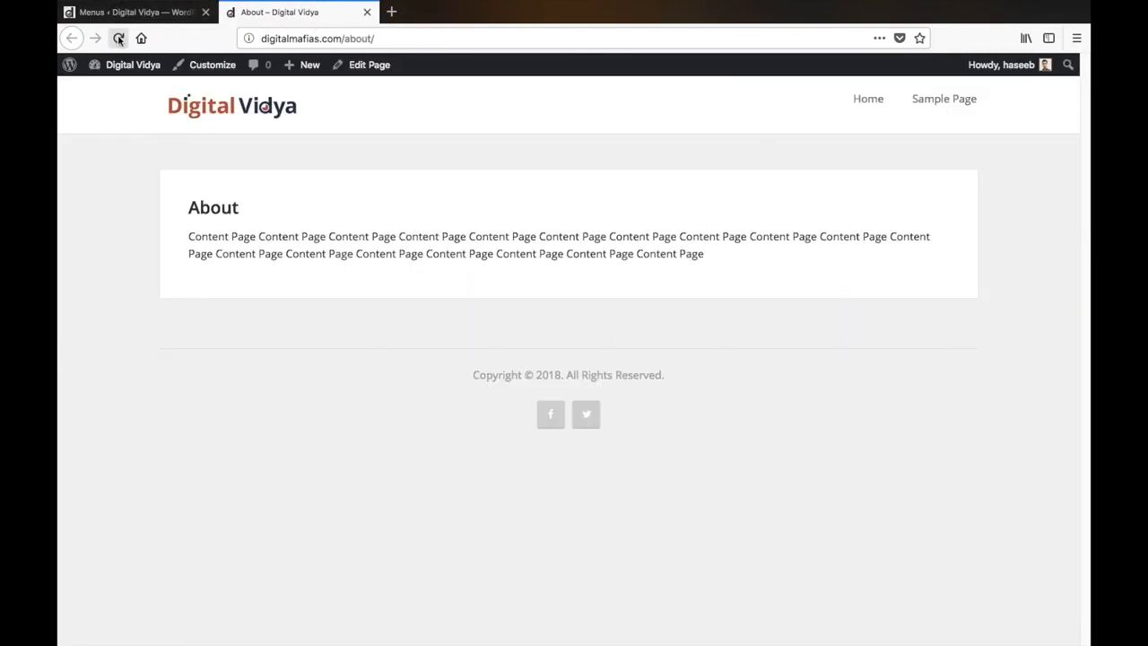
Step: Reload the live About page to see Home, About and Sample Page in the menu
left_click(118, 38)
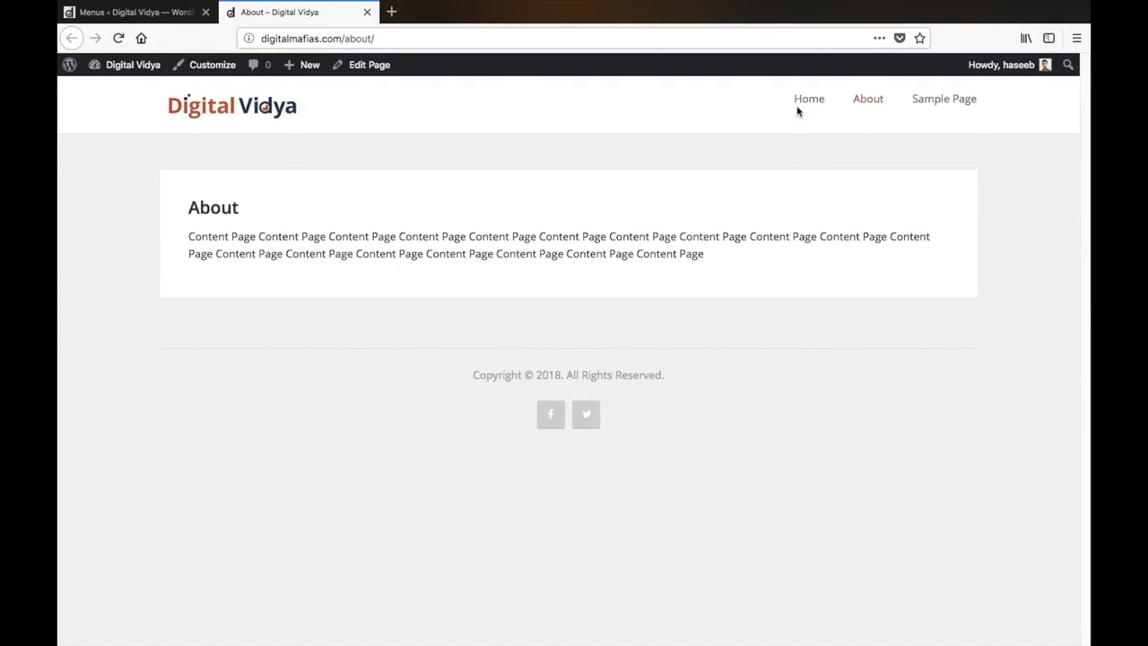
mouse_move(867, 99)
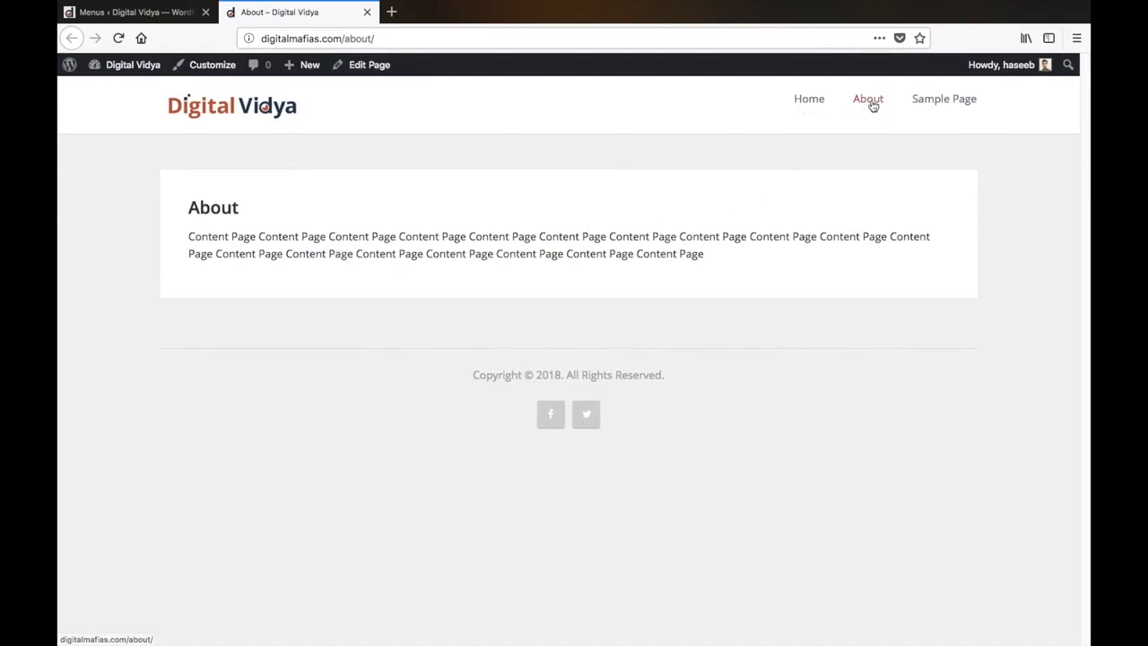